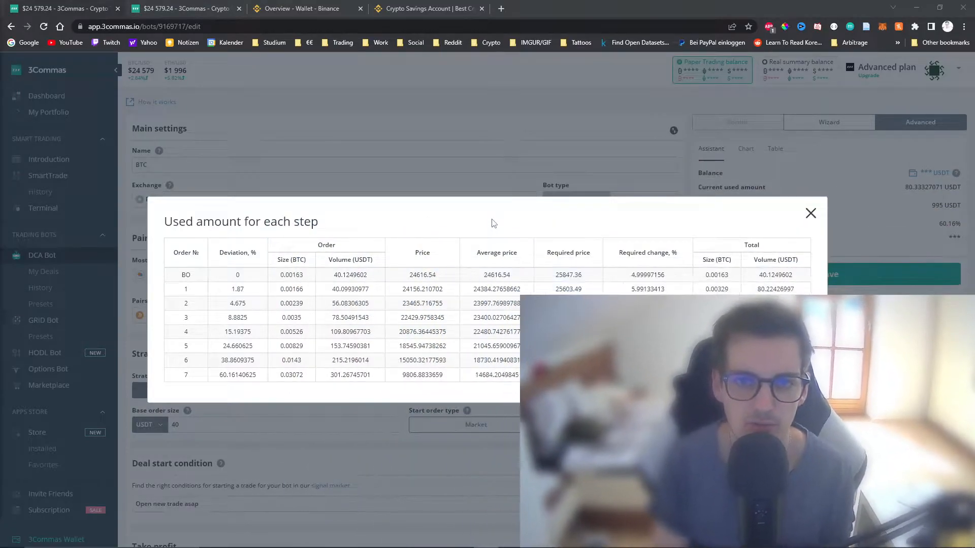
# Step: Inspect the seven-step used-amount table (about 995 USDT total), then show Binance's Earn savings page
pyautogui.click(609, 424)
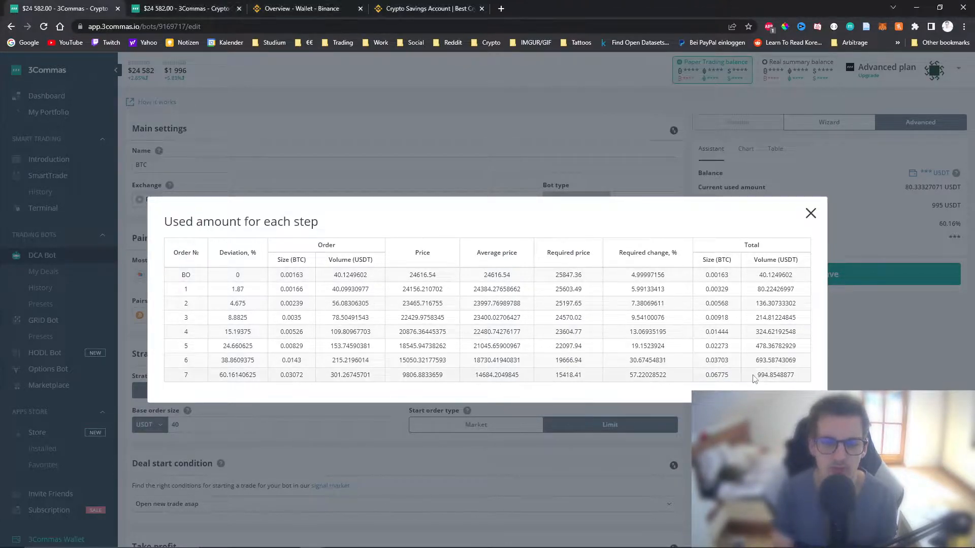
pyautogui.doubleClick(775, 374)
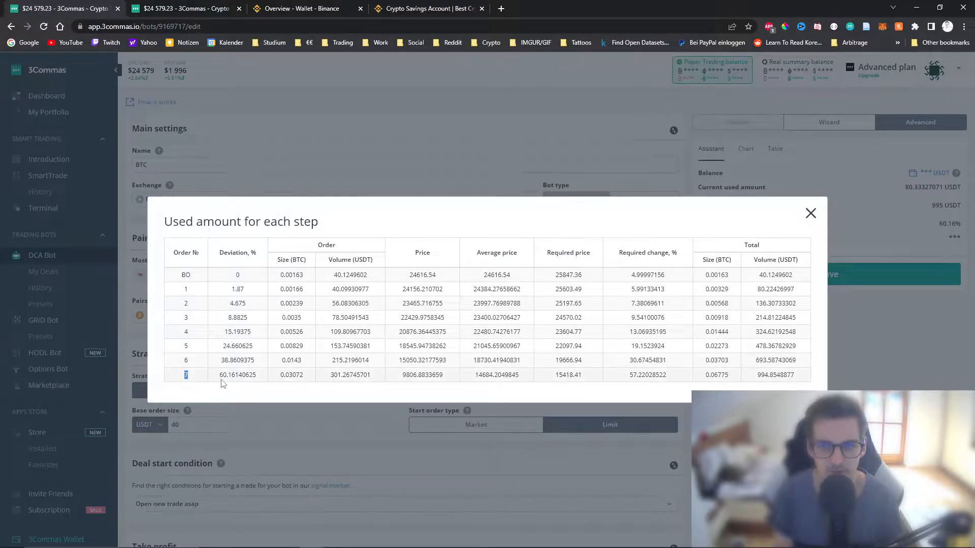
pyautogui.doubleClick(238, 374)
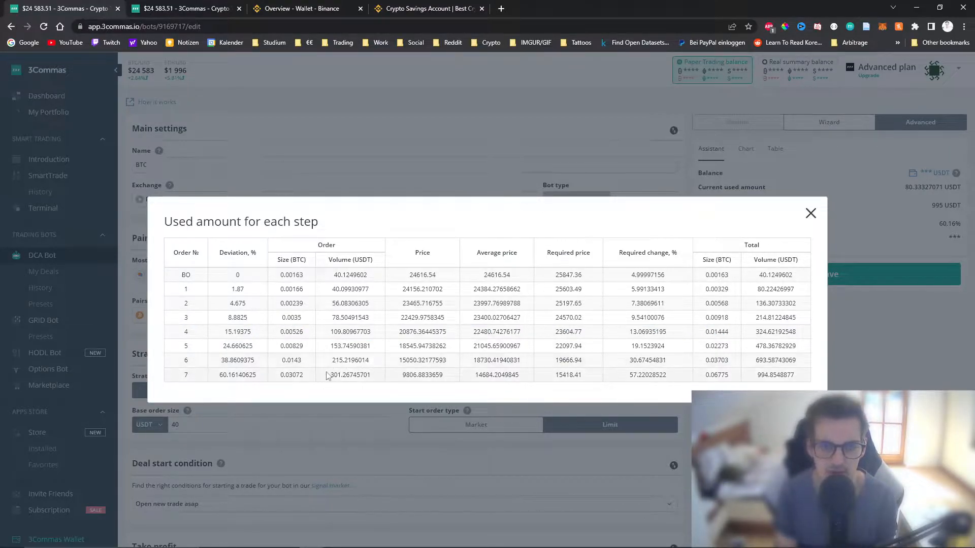
pyautogui.doubleClick(350, 374)
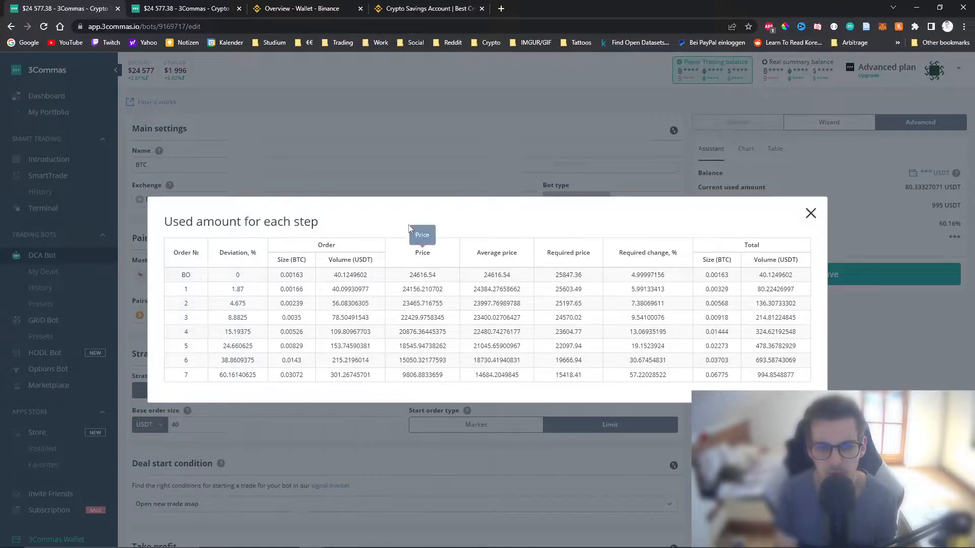
pyautogui.moveTo(419, 208)
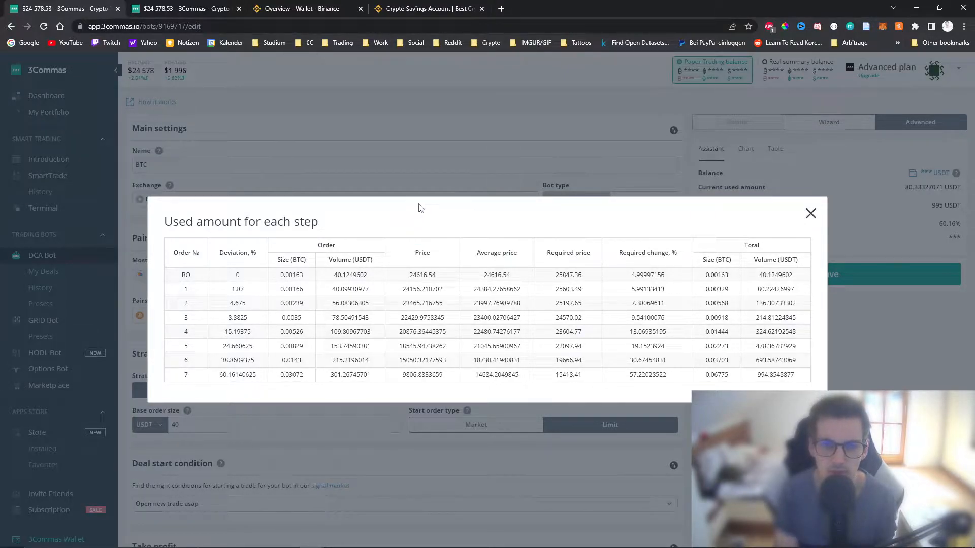
pyautogui.click(426, 8)
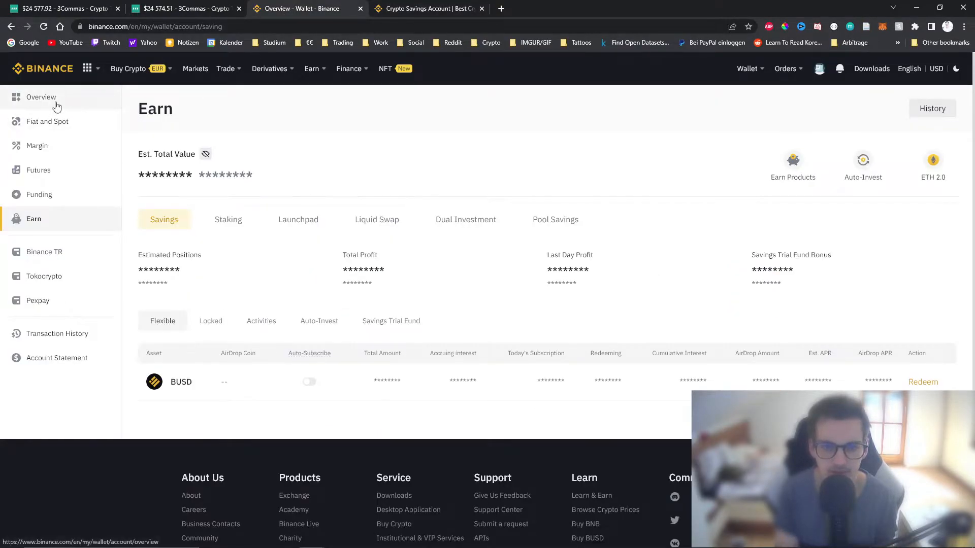
# Step: Check spot balances, return to Earn, and open the BUSD redemption form (852 BUSD available)
pyautogui.click(47, 121)
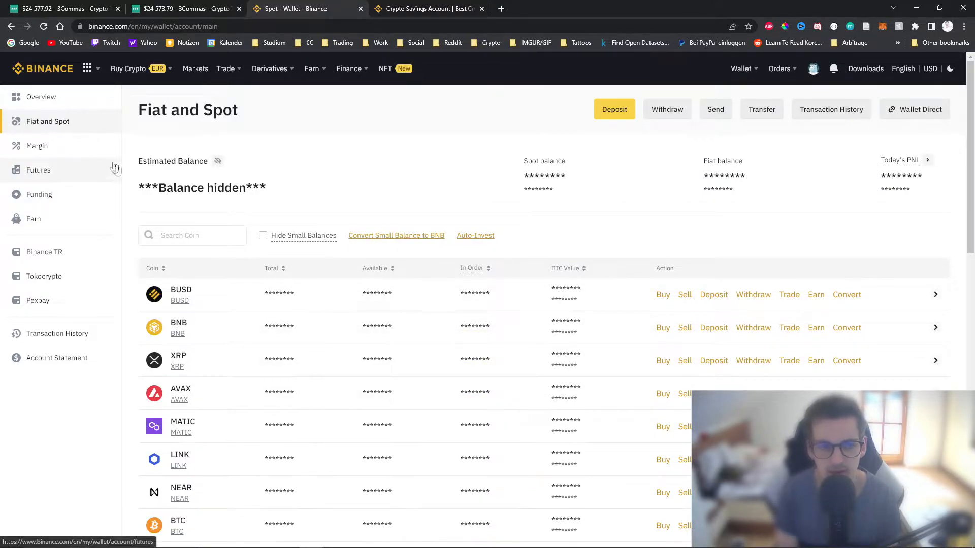
pyautogui.click(34, 219)
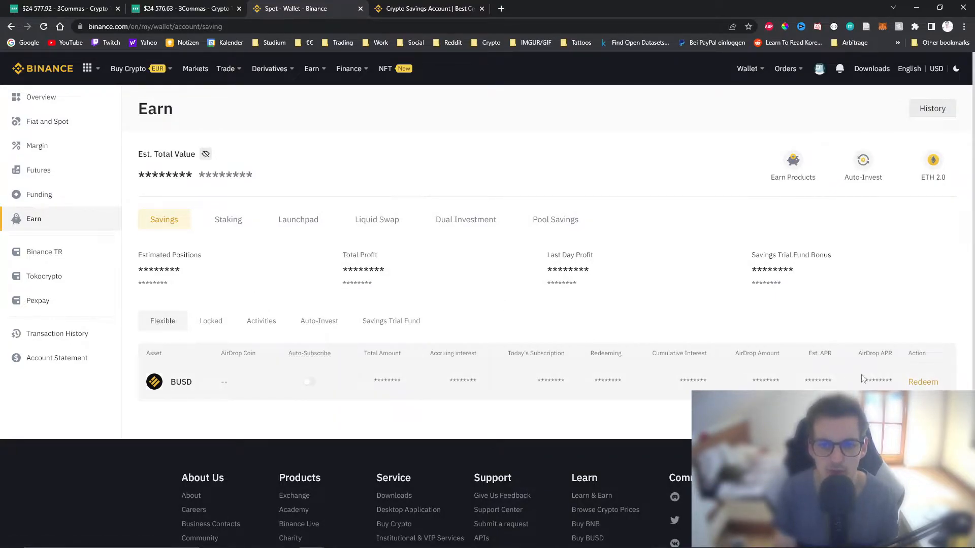
pyautogui.click(922, 382)
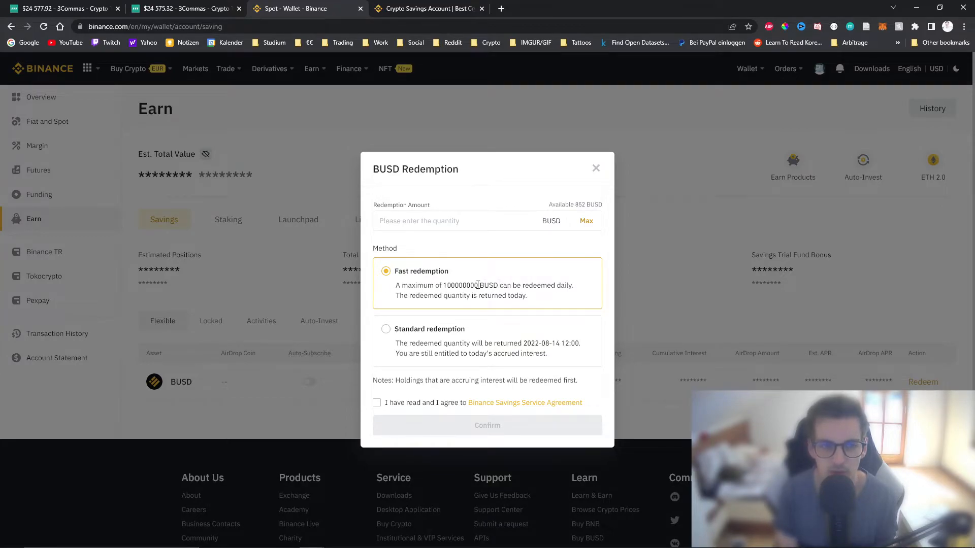
pyautogui.moveTo(650, 208)
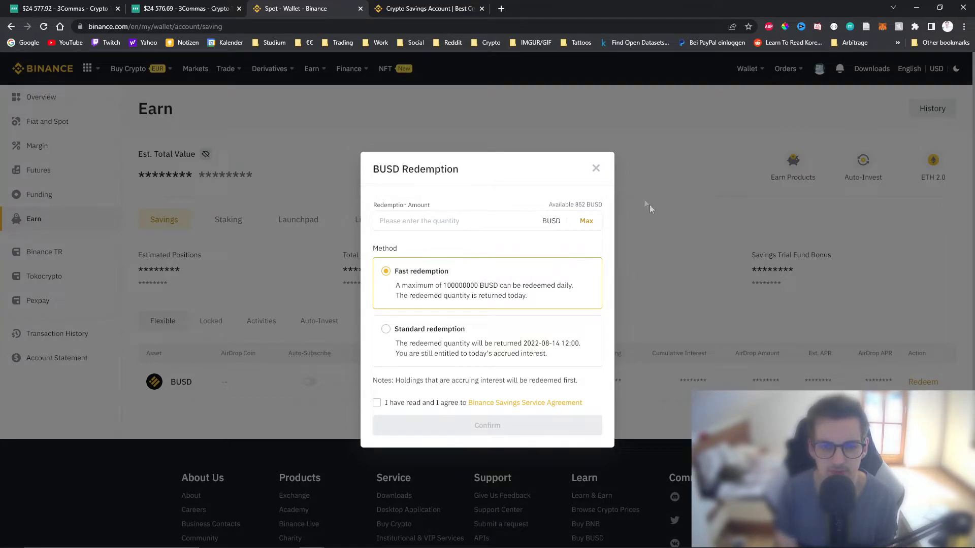
# Step: Show the Flexible Savings product list, where BUSD and USDT each offer 10% APR
pyautogui.click(595, 168)
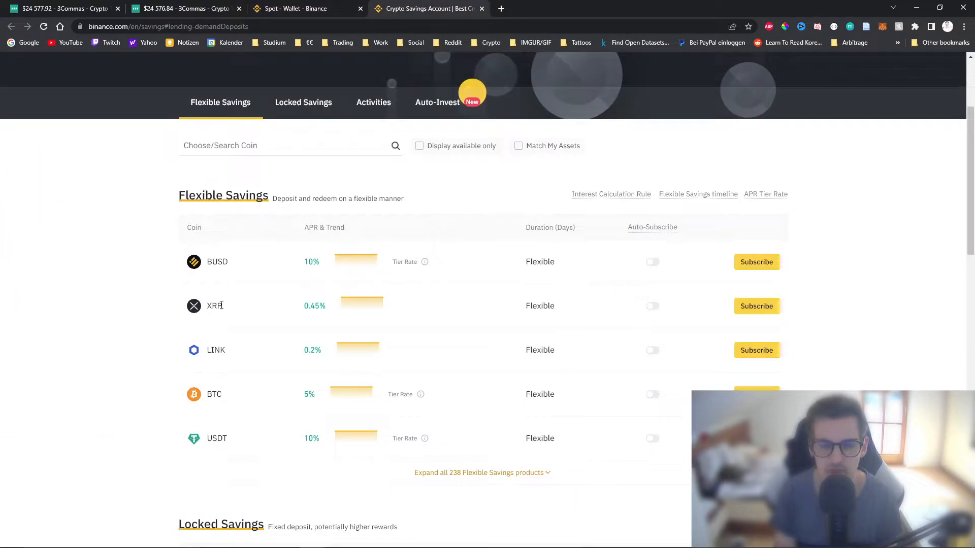
pyautogui.moveTo(235, 307)
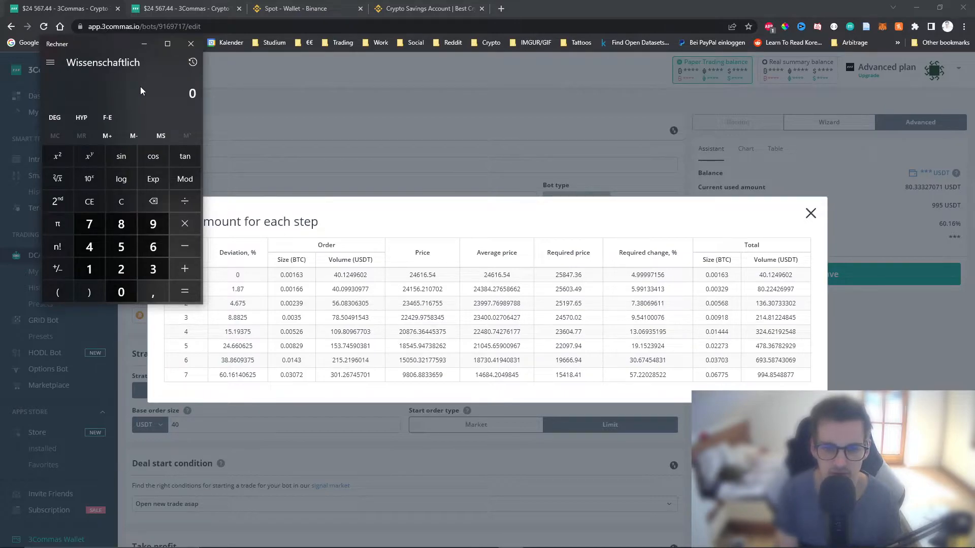
# Step: Add the idle safety-order volumes to a 670 total in Calculator, then close it
pyautogui.click(89, 269)
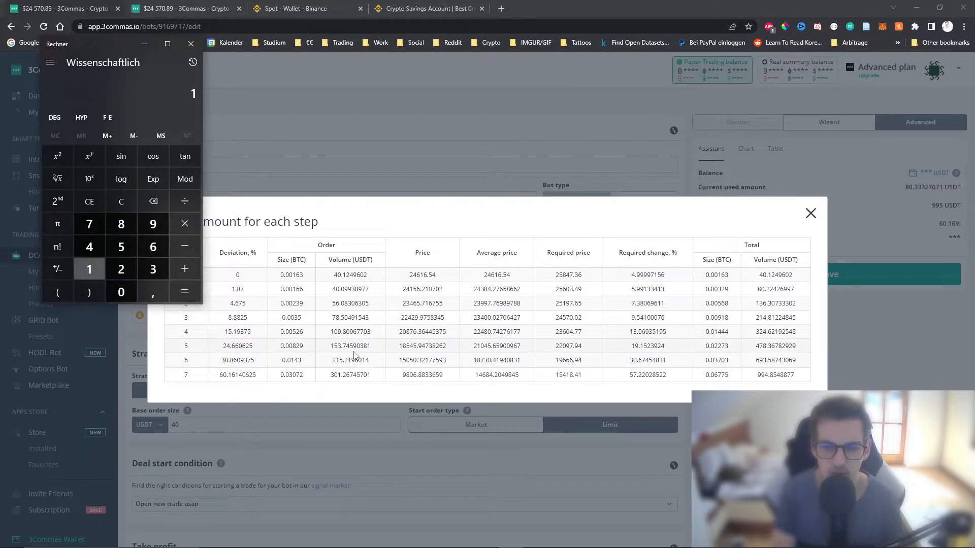
pyautogui.click(185, 268)
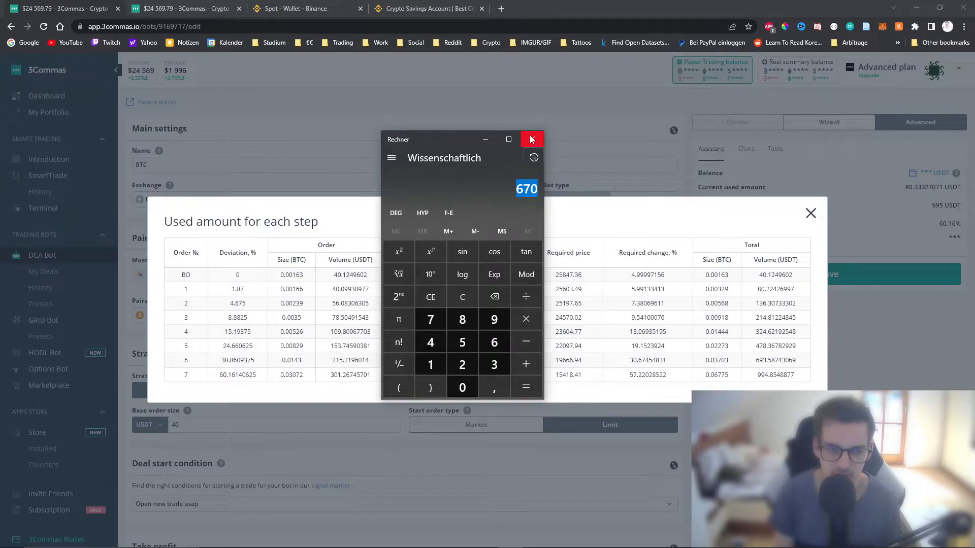
pyautogui.click(532, 139)
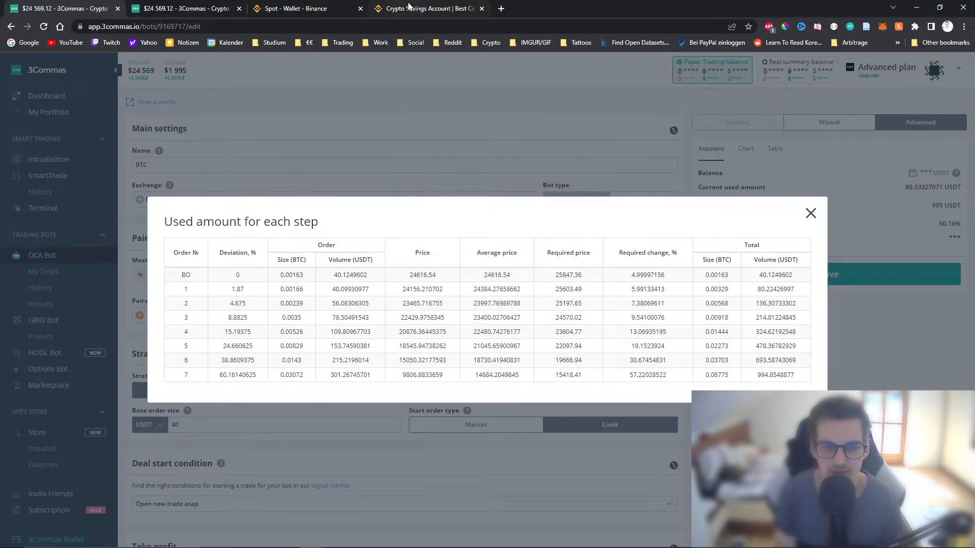
# Step: Search savings products for BUSD, then USDT (10% flexible, 5% locked APR)
pyautogui.click(427, 9)
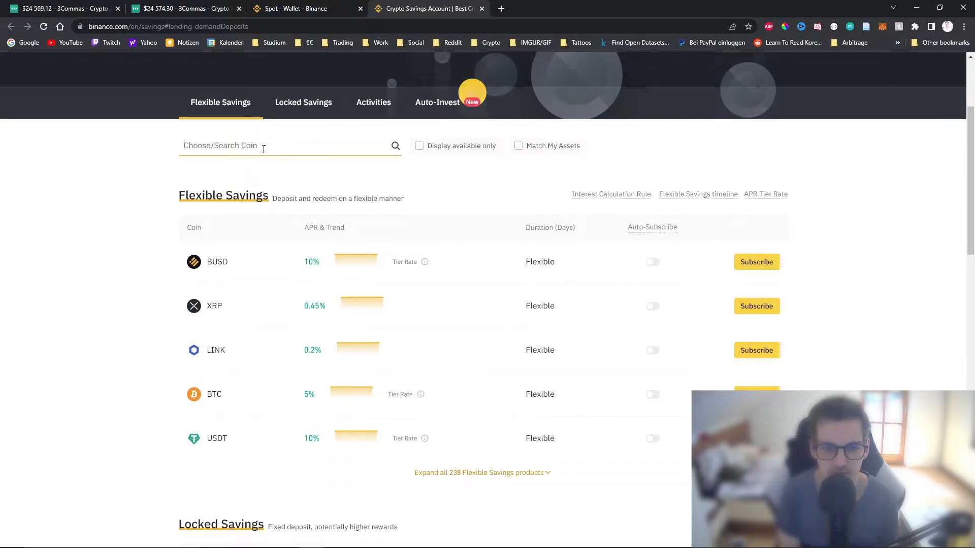
pyautogui.write('busd')
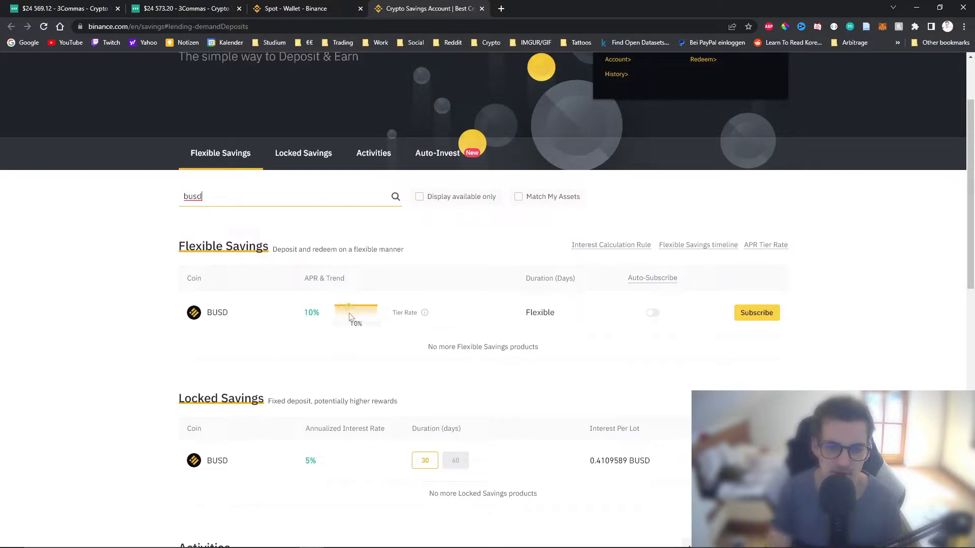
pyautogui.moveTo(424, 313)
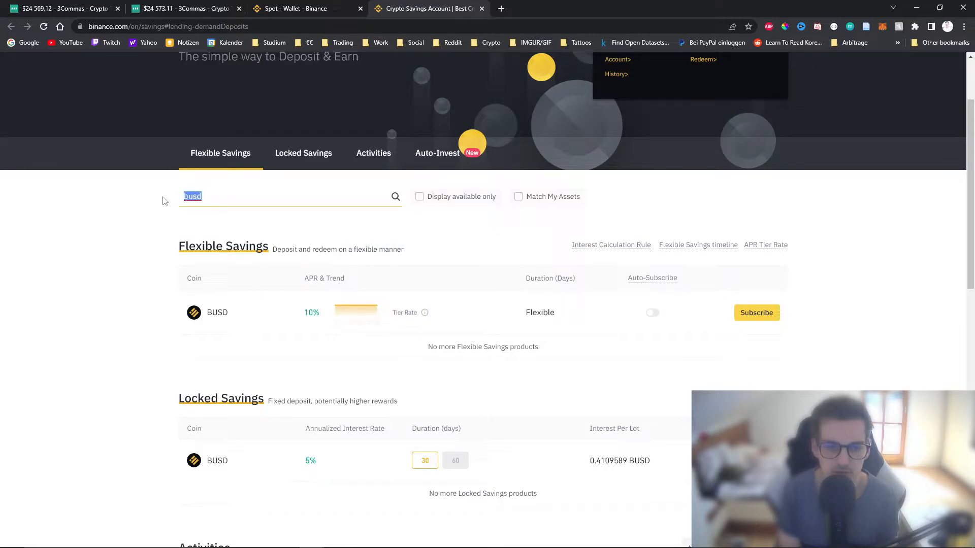
pyautogui.write('usdt')
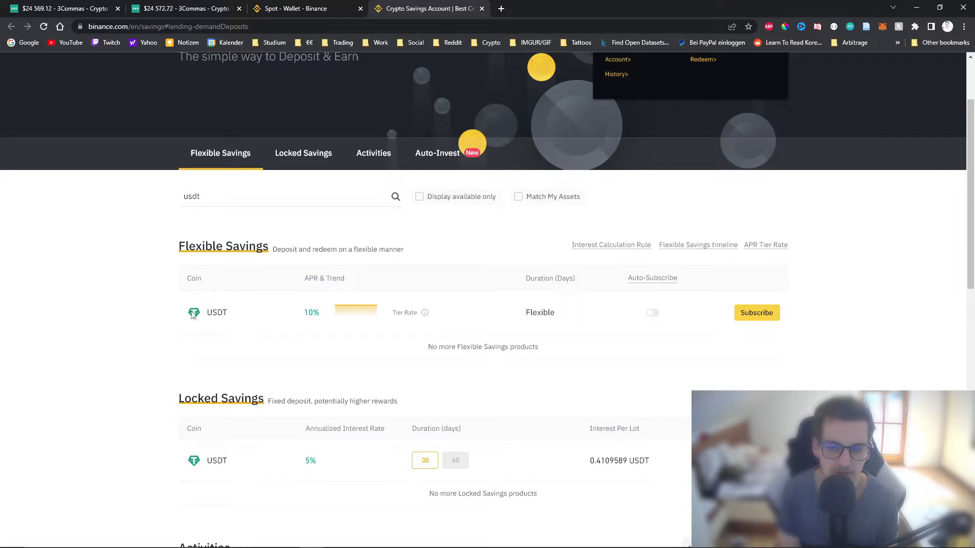
pyautogui.moveTo(424, 312)
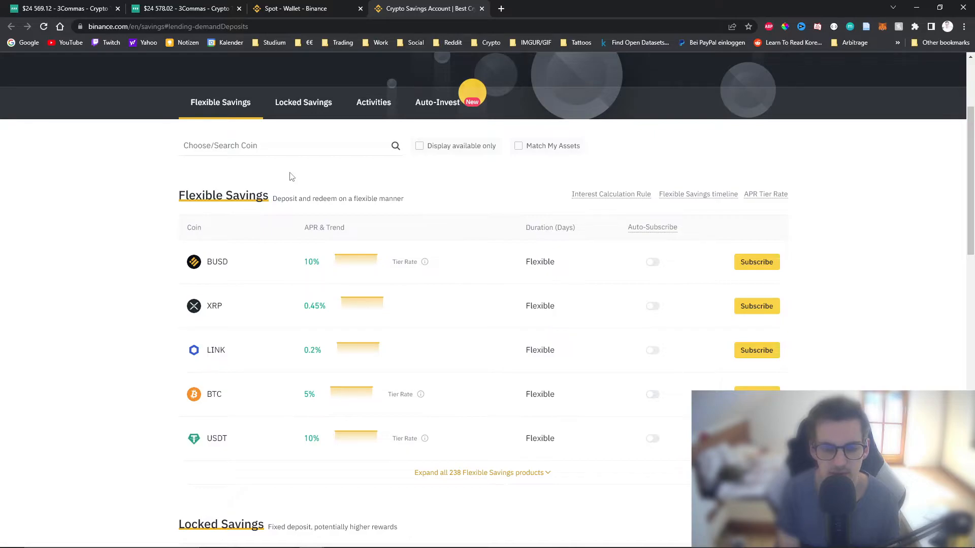
pyautogui.moveTo(698, 194)
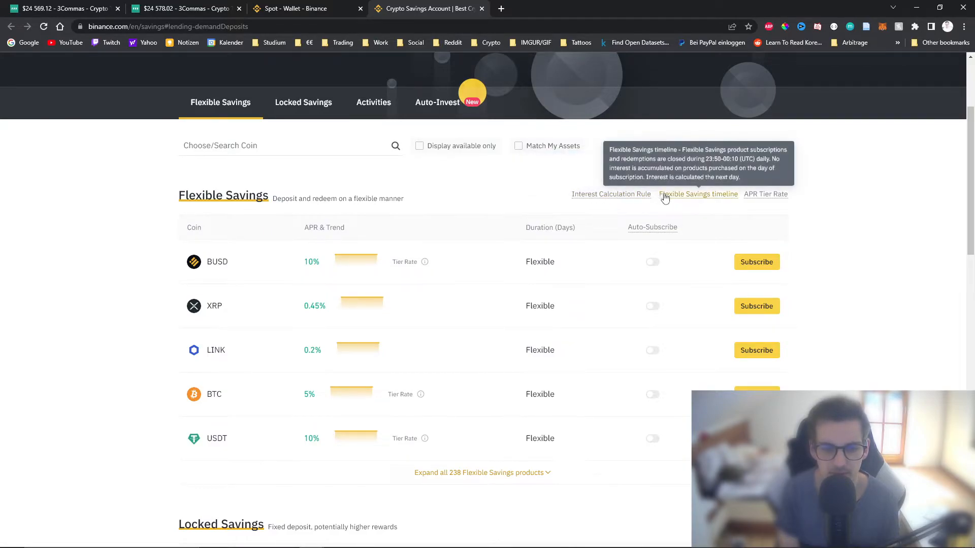
pyautogui.moveTo(502, 209)
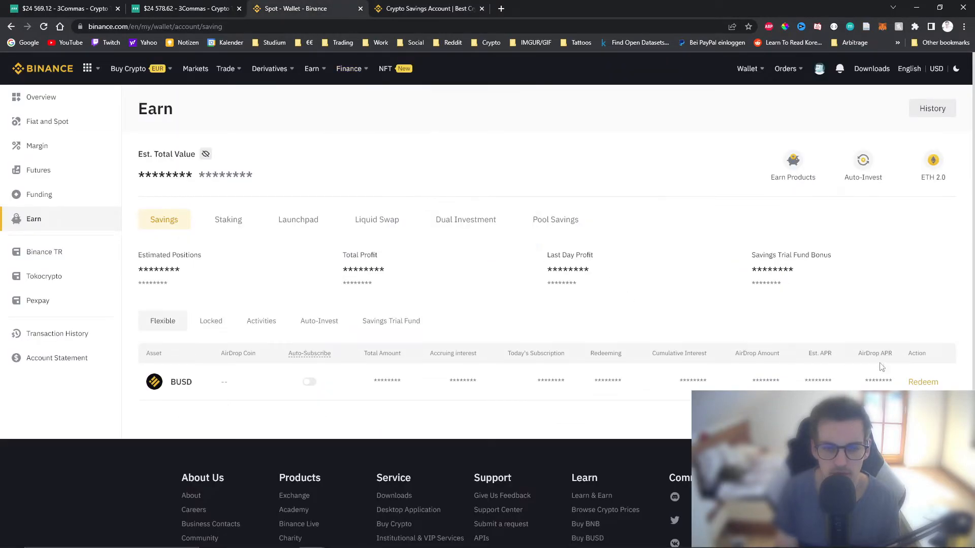
# Step: Reopen the BUSD redemption form and dismiss it again
pyautogui.click(922, 382)
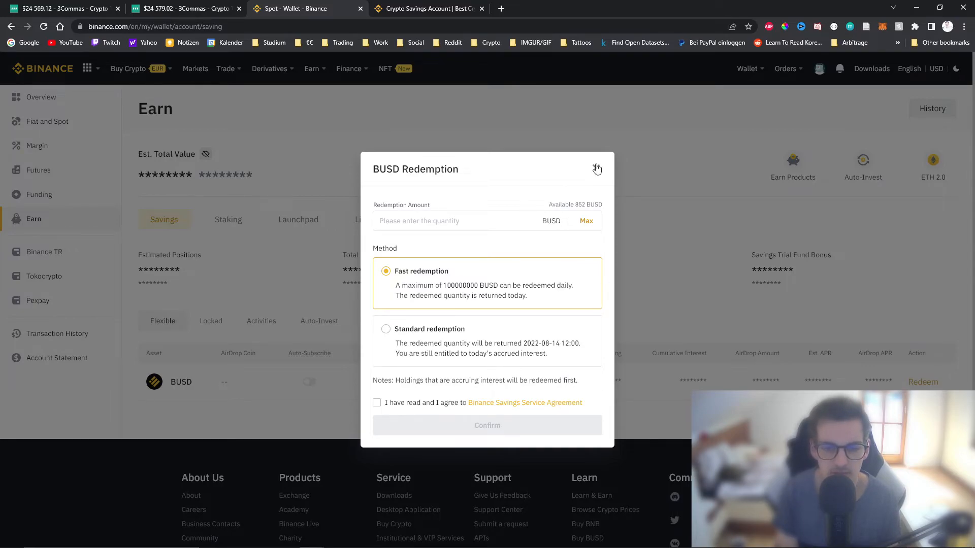
pyautogui.click(596, 169)
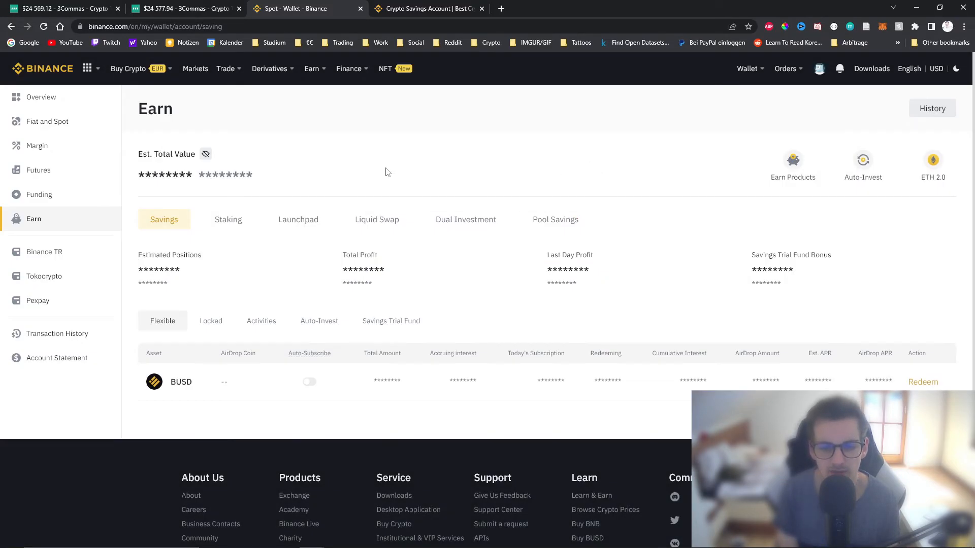
pyautogui.moveTo(371, 167)
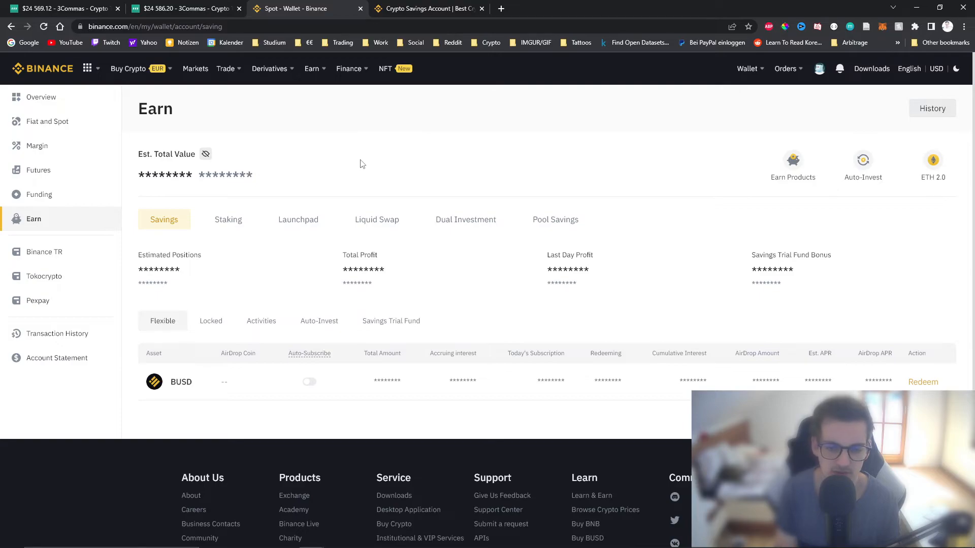
pyautogui.moveTo(218, 116)
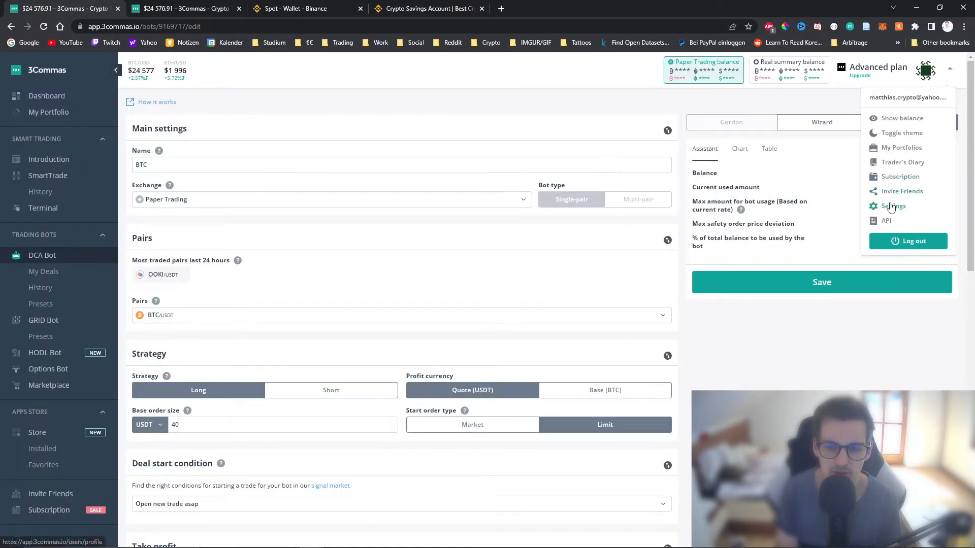
# Step: Open account settings to view notification channels, with DCA bot errors routed to Telegram
pyautogui.click(893, 206)
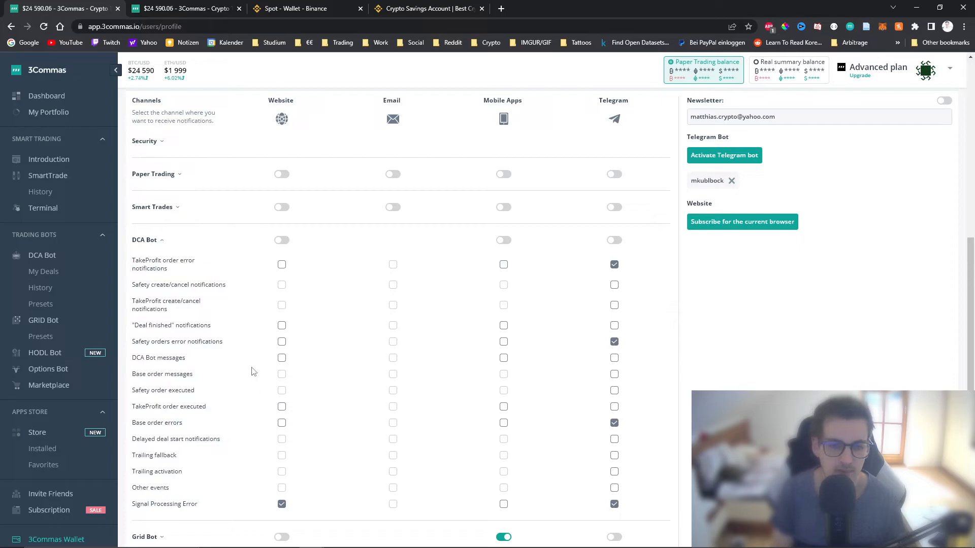
pyautogui.moveTo(255, 371)
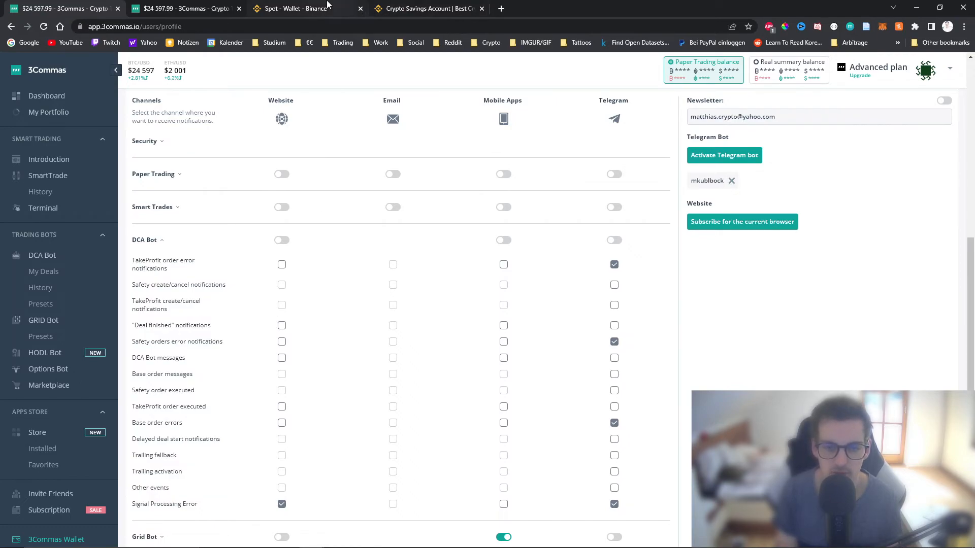
# Step: Return to the savings products page at Locked Savings, showing SOL at 35% for 15 days
pyautogui.click(290, 8)
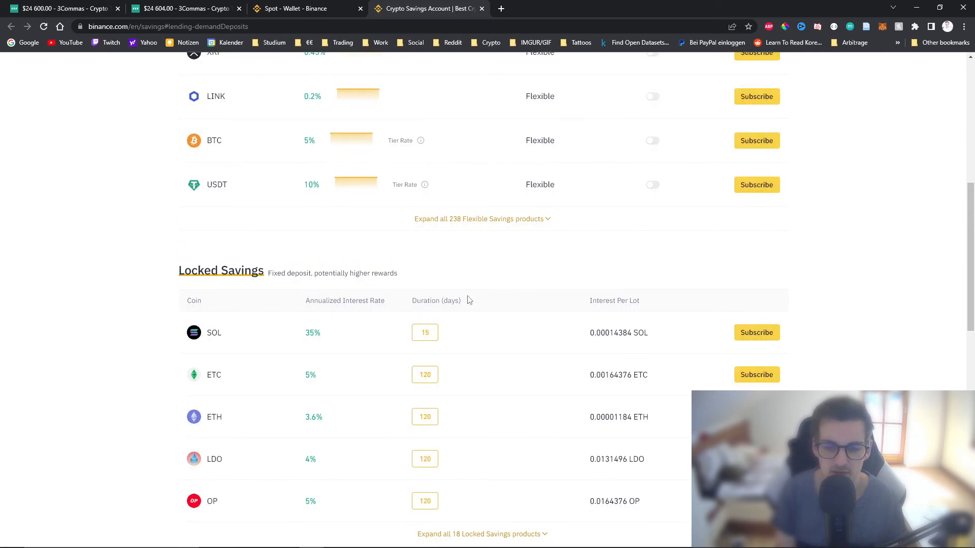
pyautogui.moveTo(144, 319)
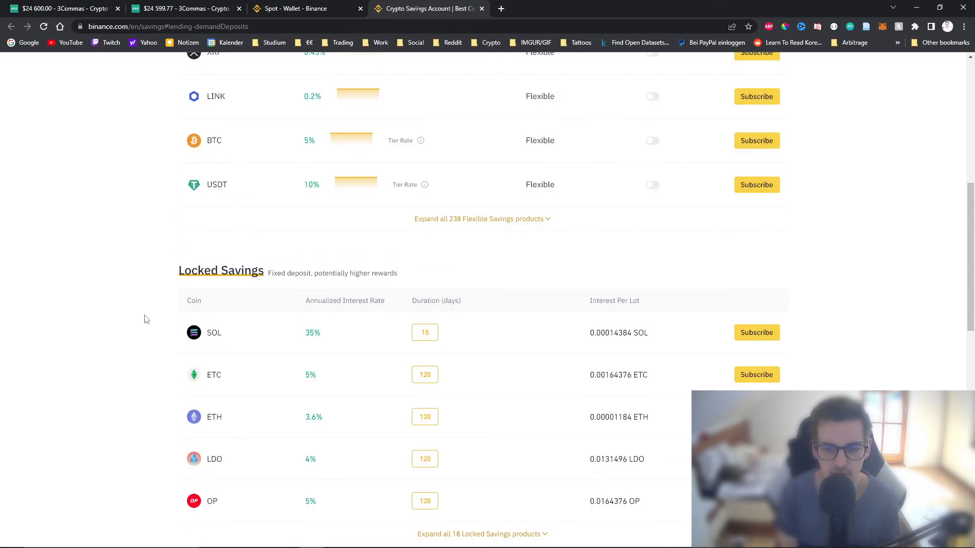